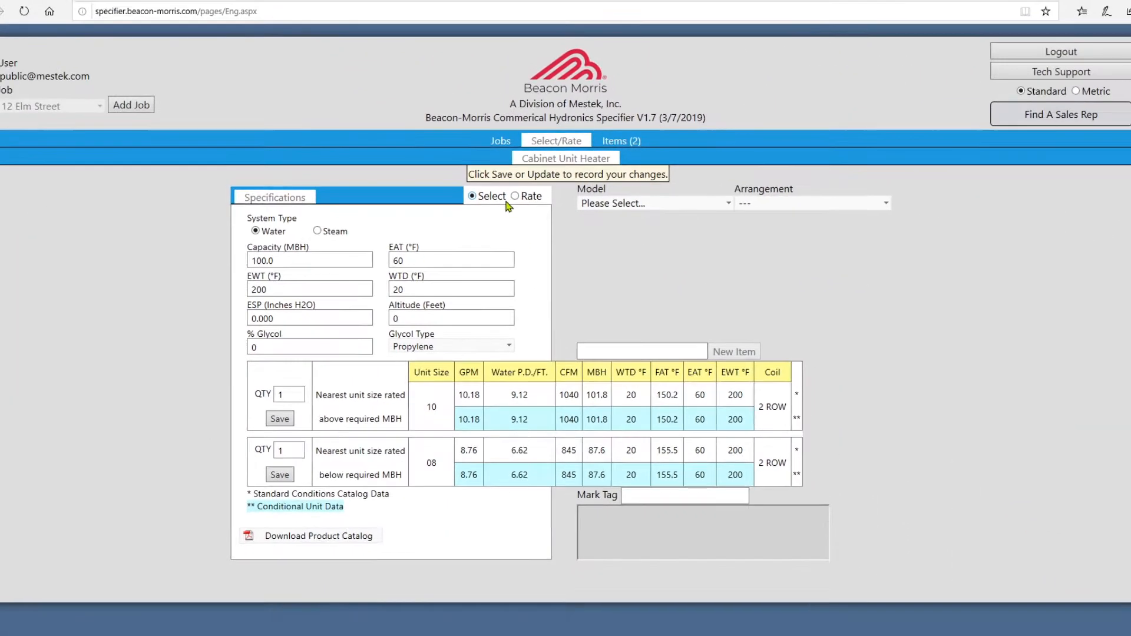
# Set the water temperature drop to 30°F and entering air temperature to 70°F.
pyautogui.click(452, 259)
pyautogui.write('50')
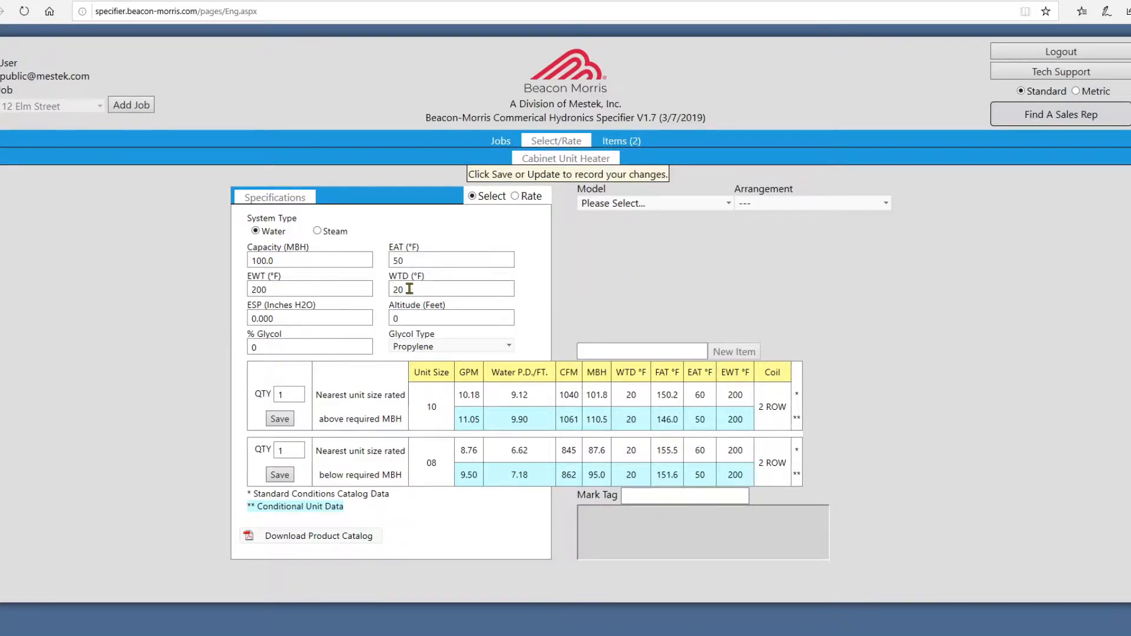
pyautogui.write('30')
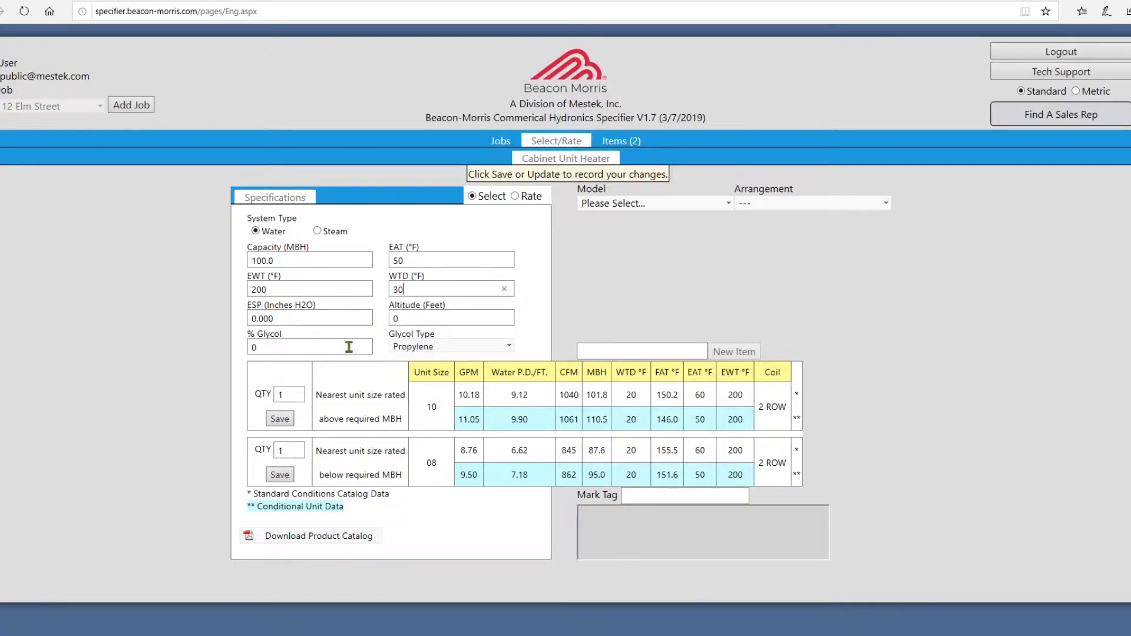
pyautogui.click(308, 290)
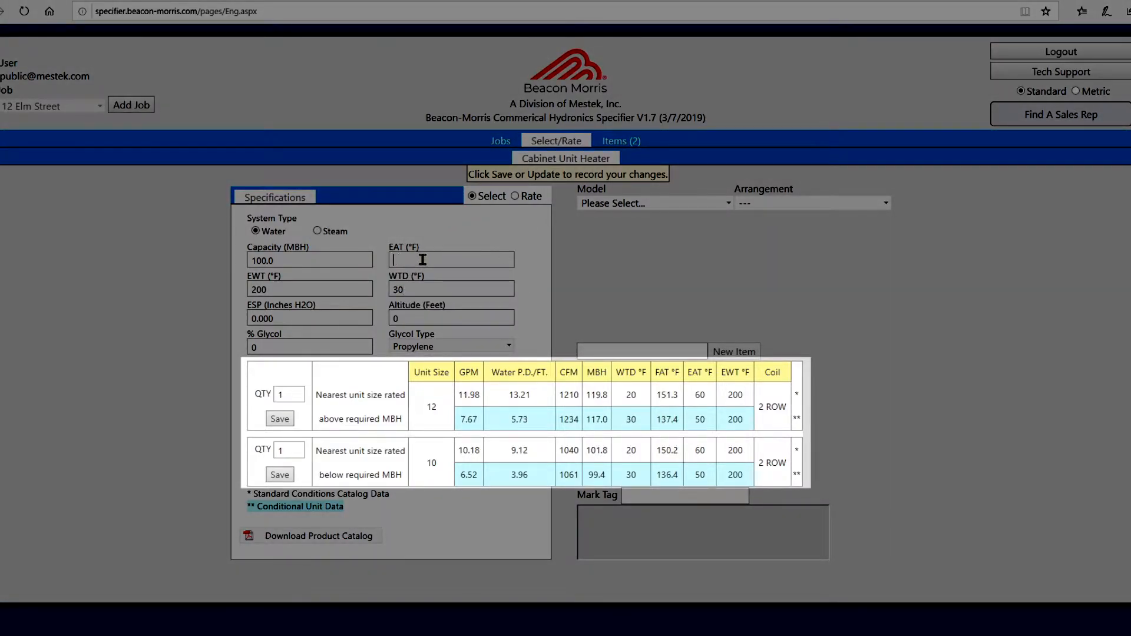
pyautogui.write('70')
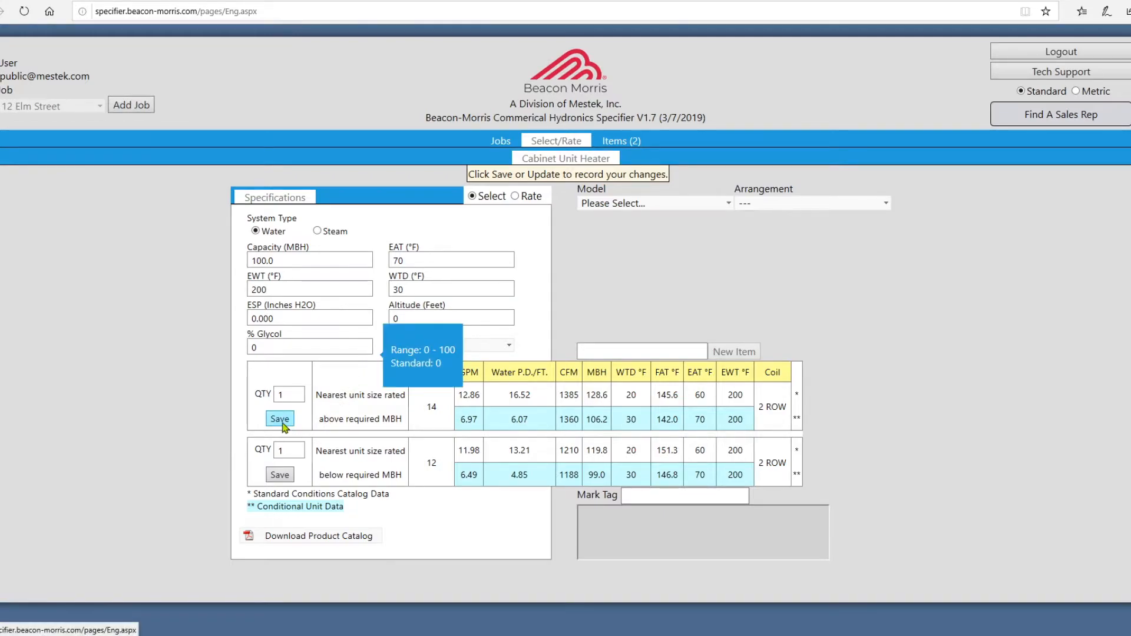
# Save the size 14 cabinet unit heater to the job.
pyautogui.click(281, 419)
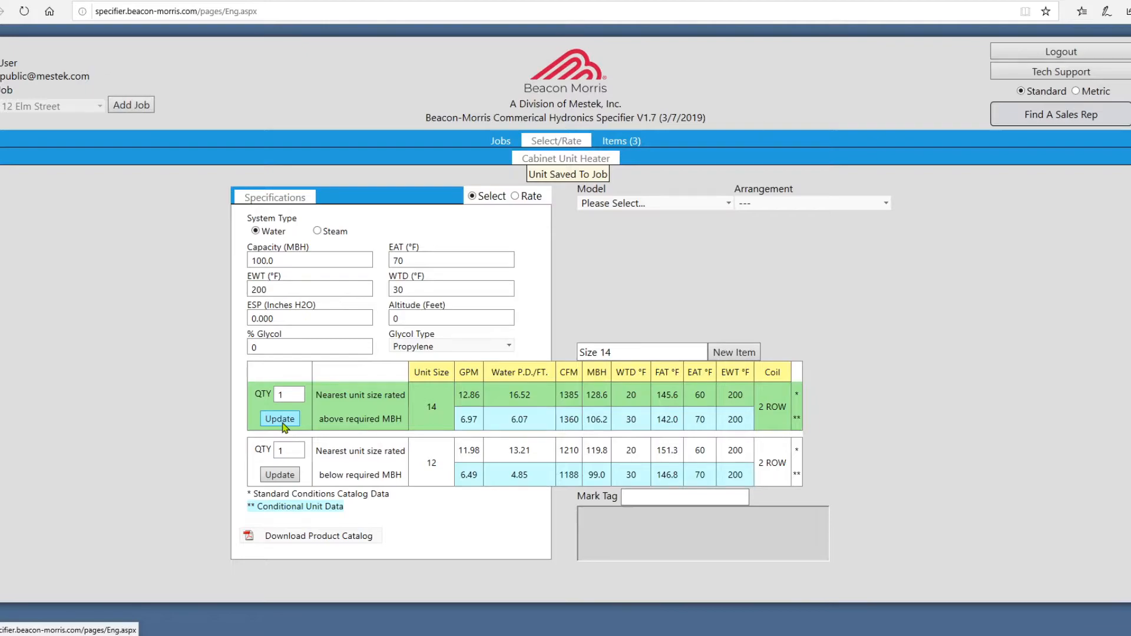
pyautogui.click(654, 203)
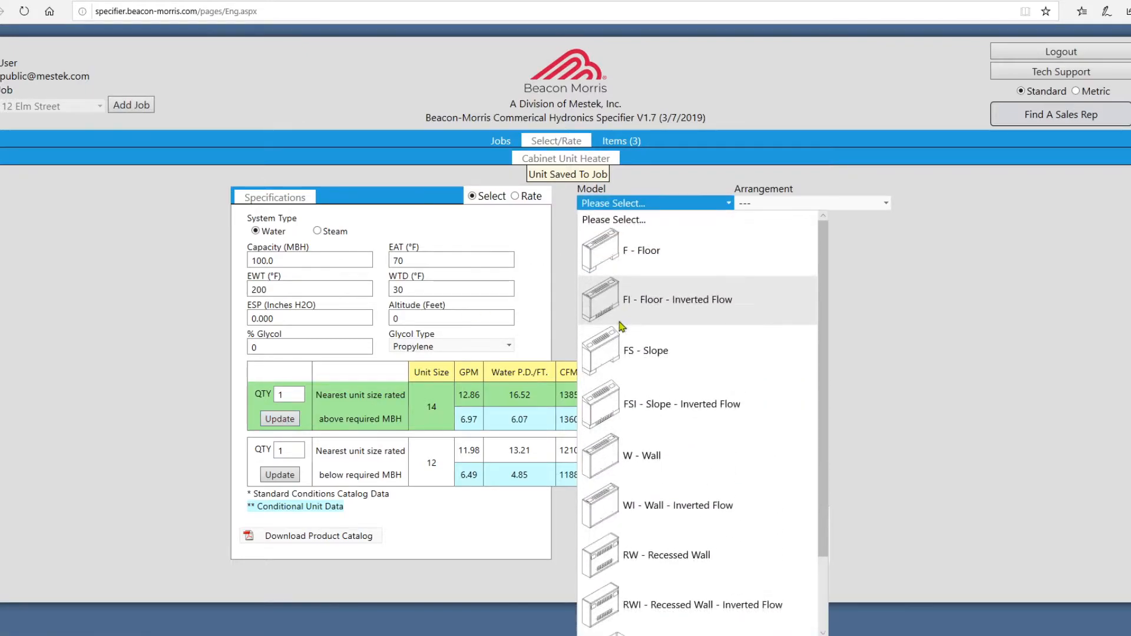
# Update the saved unit as FI floor inverted-flow tagged 'Third Floor', then begin a new item.
pyautogui.click(677, 300)
pyautogui.write('Third F')
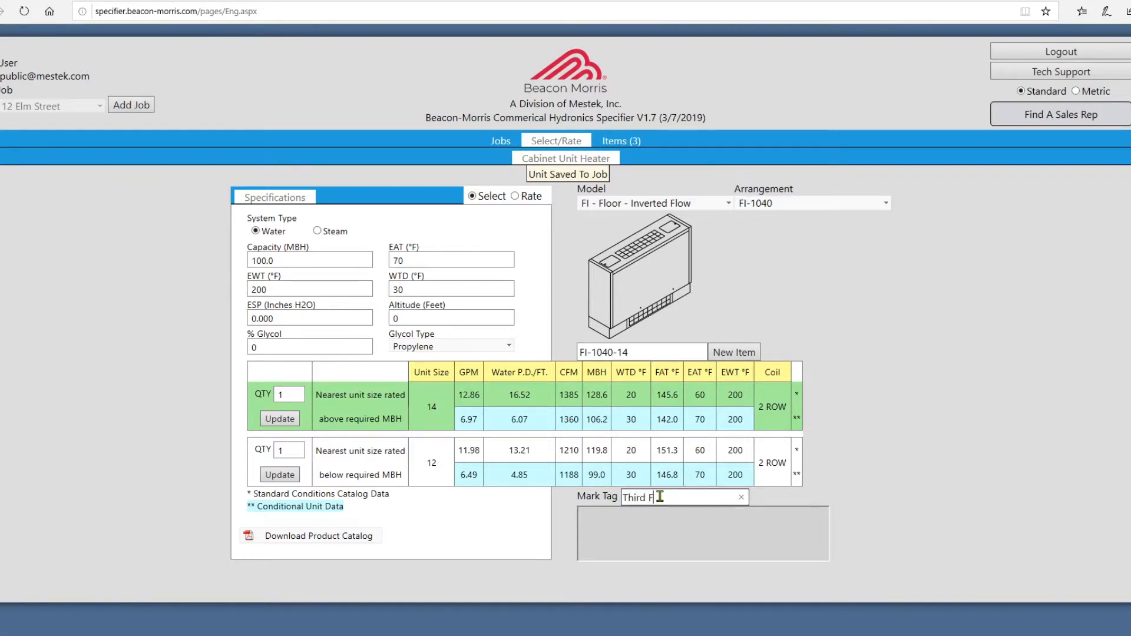
pyautogui.write('loor')
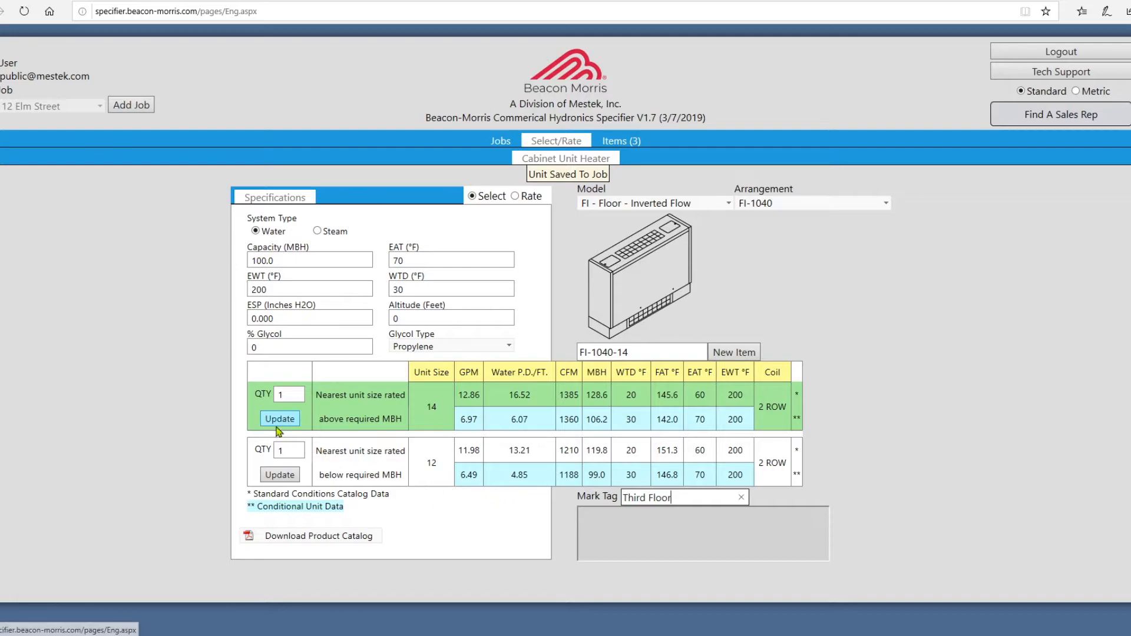
pyautogui.click(279, 419)
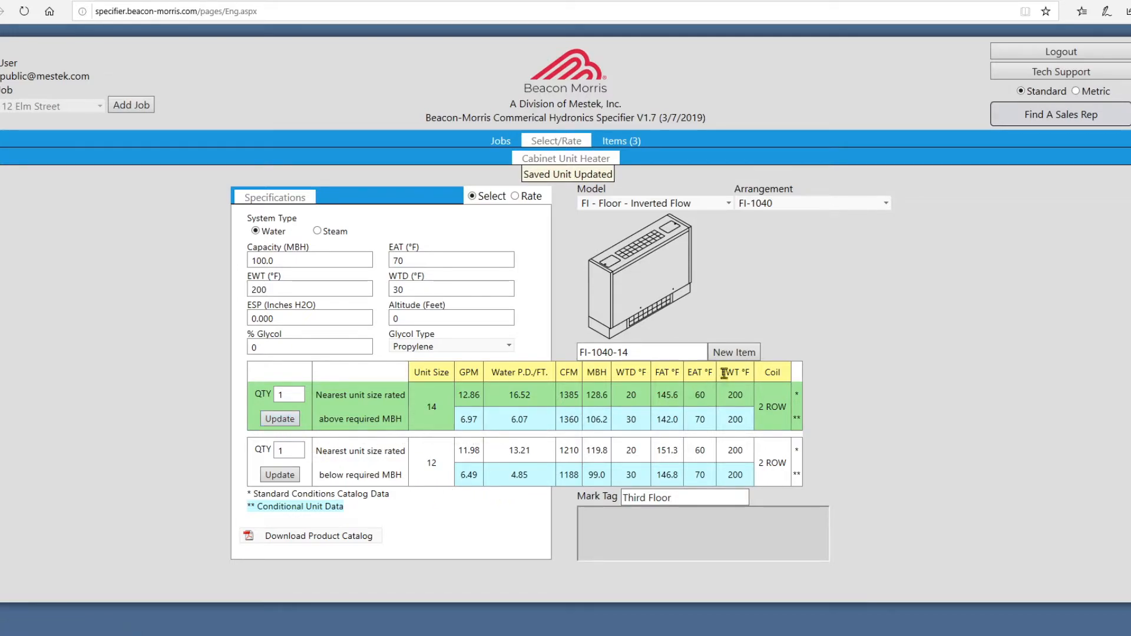
pyautogui.click(734, 351)
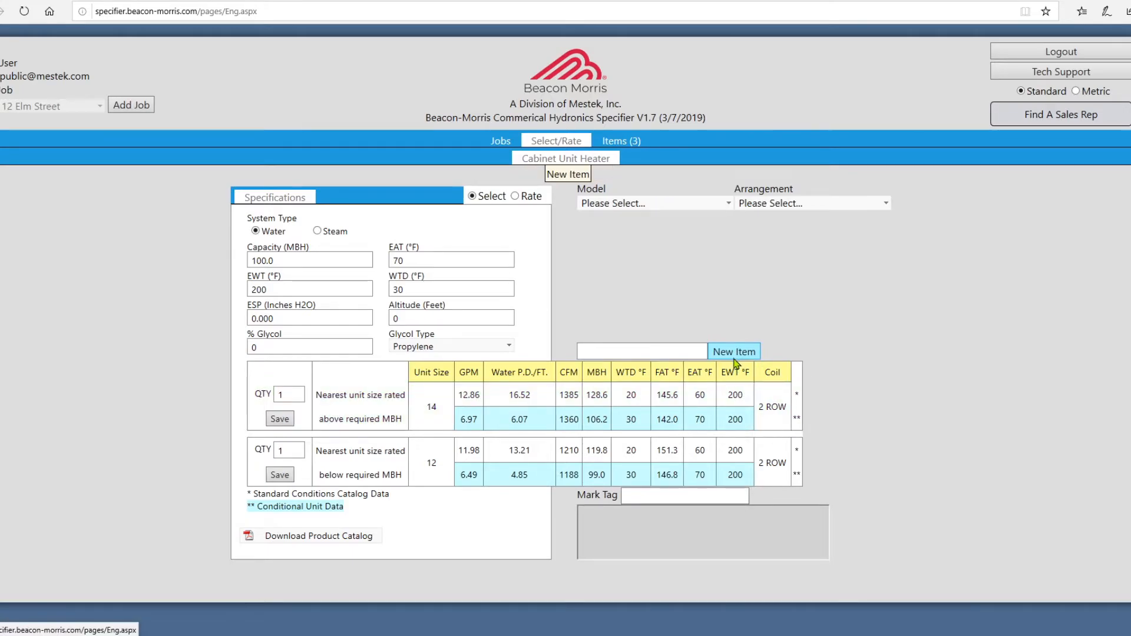
# Rate a size 08 unit at 70°F entering air and save it to the job.
pyautogui.click(515, 197)
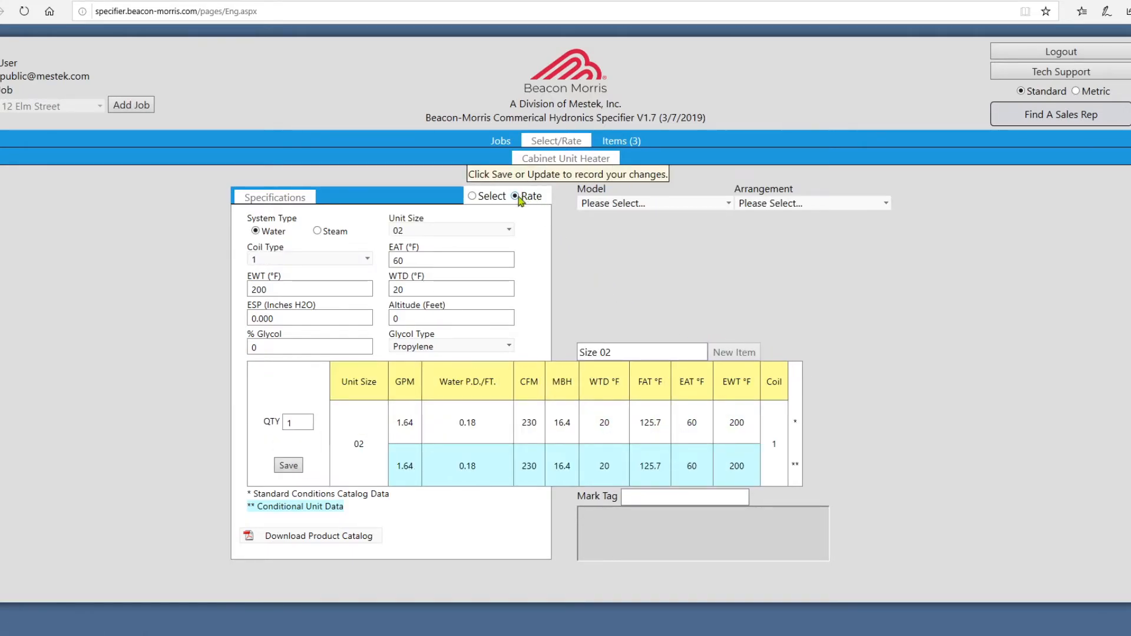
pyautogui.click(451, 230)
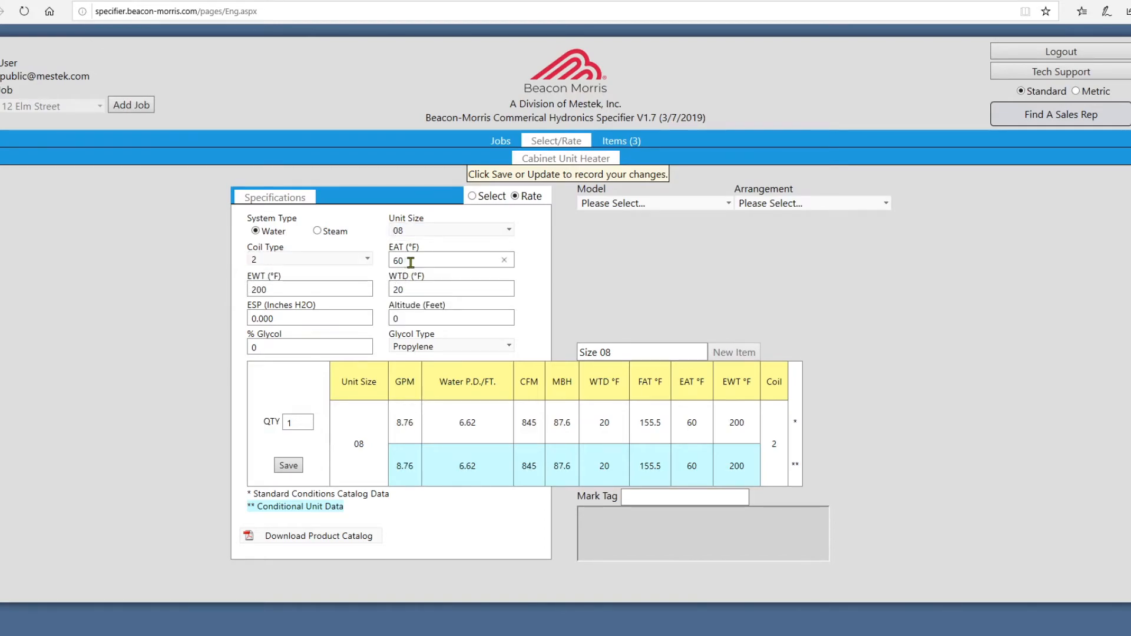
pyautogui.write('70')
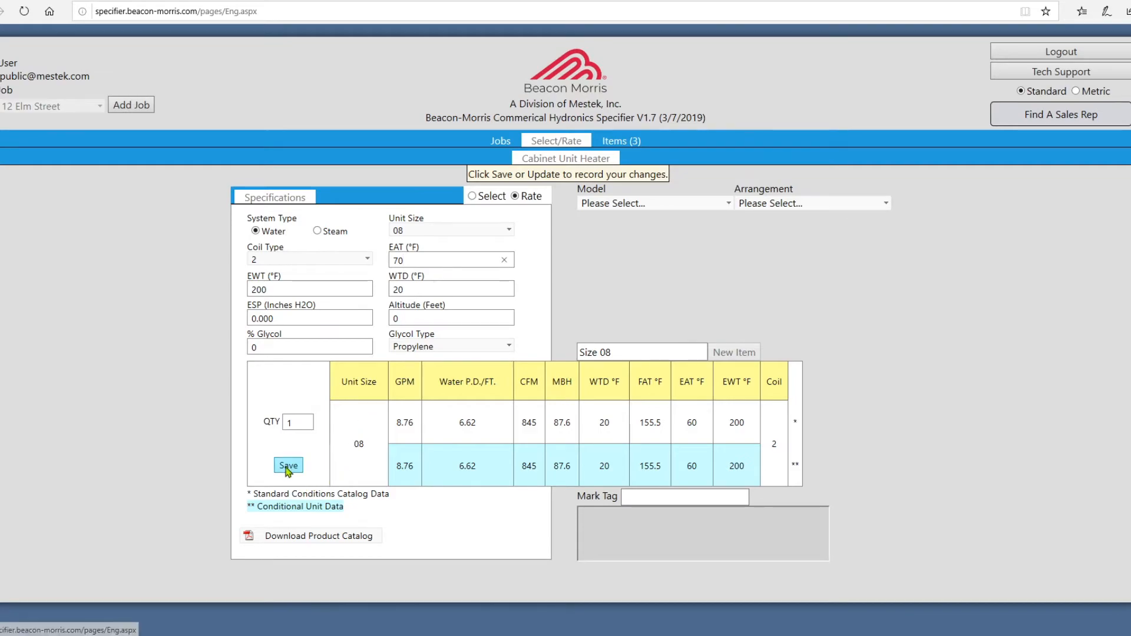
pyautogui.click(288, 466)
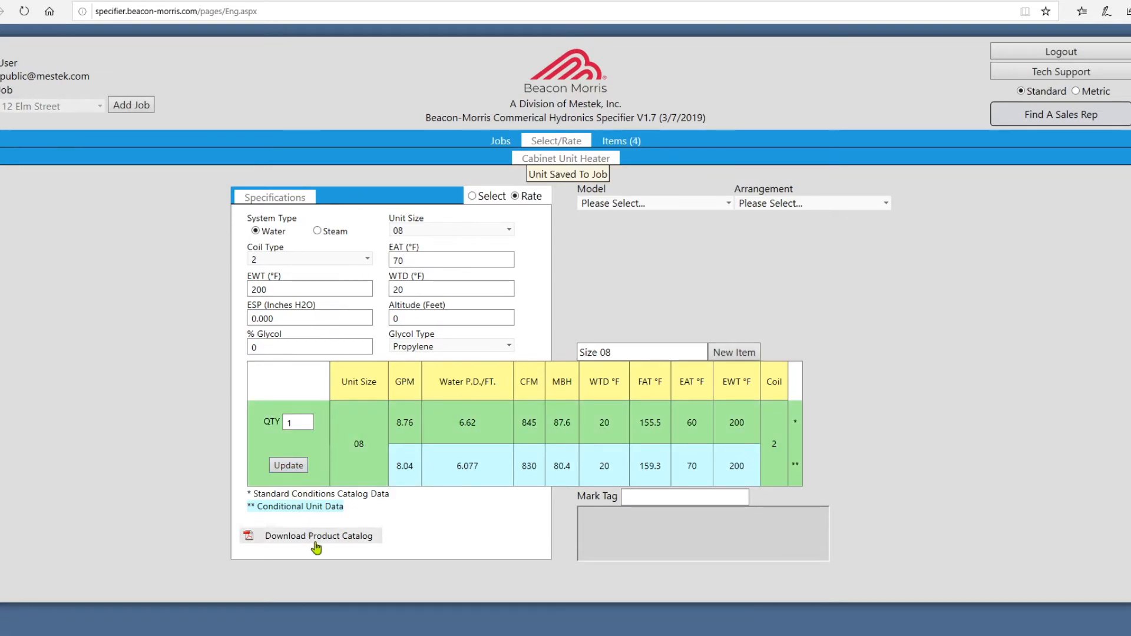
# Download the cabinet unit heater product catalog PDF.
pyautogui.click(317, 535)
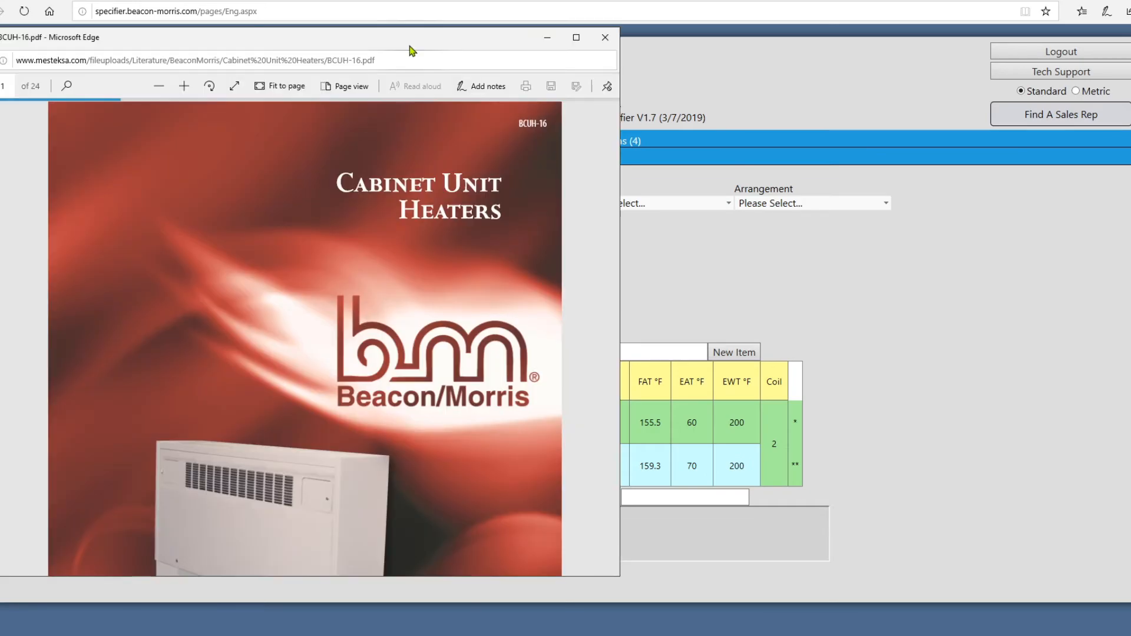